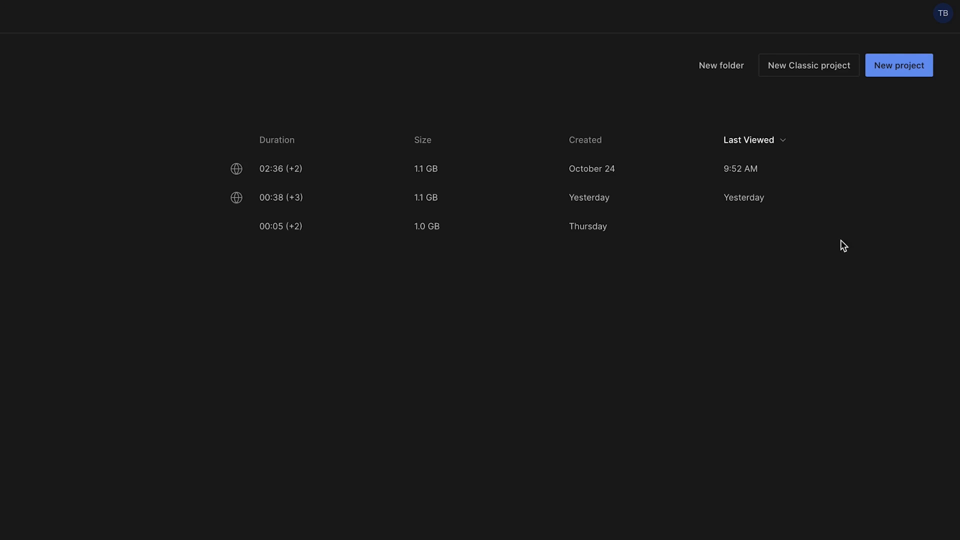
# Create a new untitled project and choose a file to transcribe into it
pyautogui.click(898, 65)
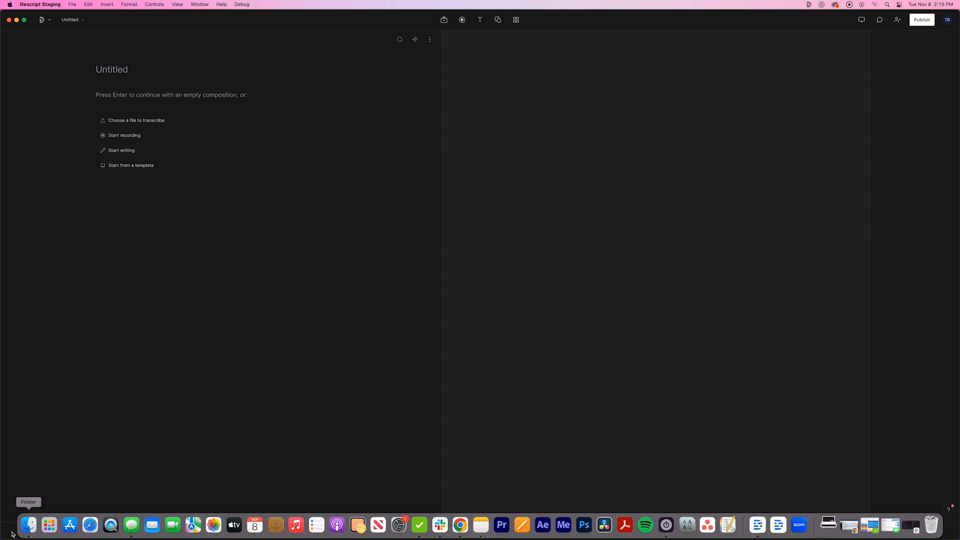
pyautogui.click(28, 525)
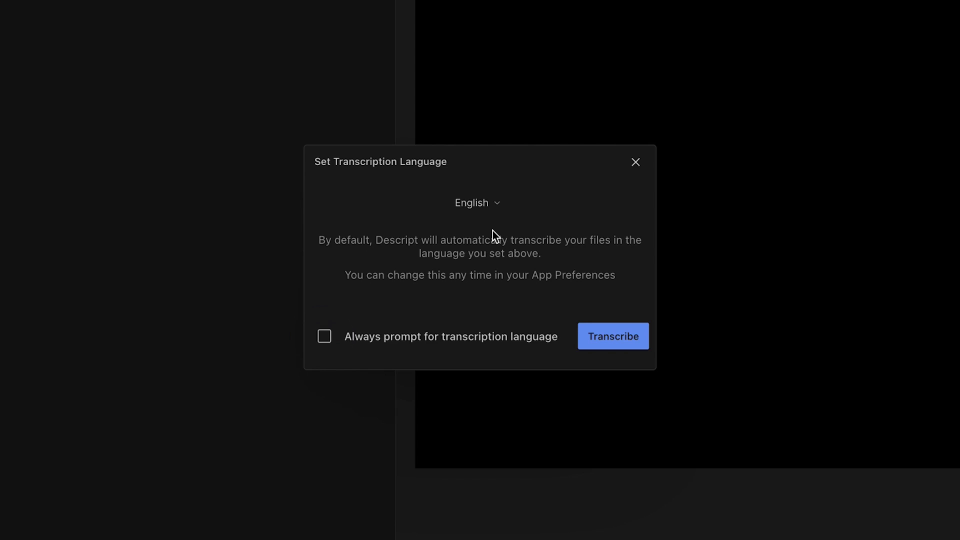
pyautogui.moveTo(502, 222)
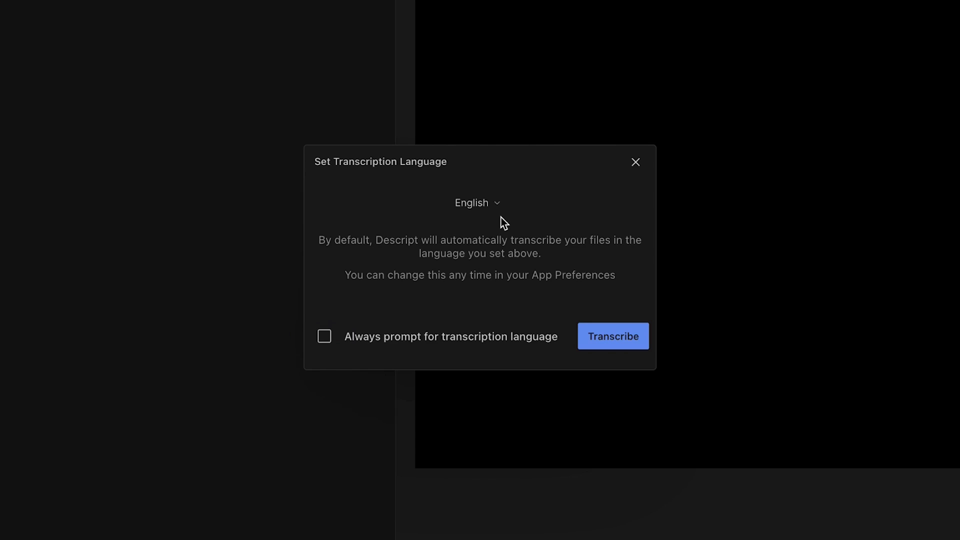
# Keep English as the language, enable 'Always prompt for transcription language', and transcribe
pyautogui.click(479, 203)
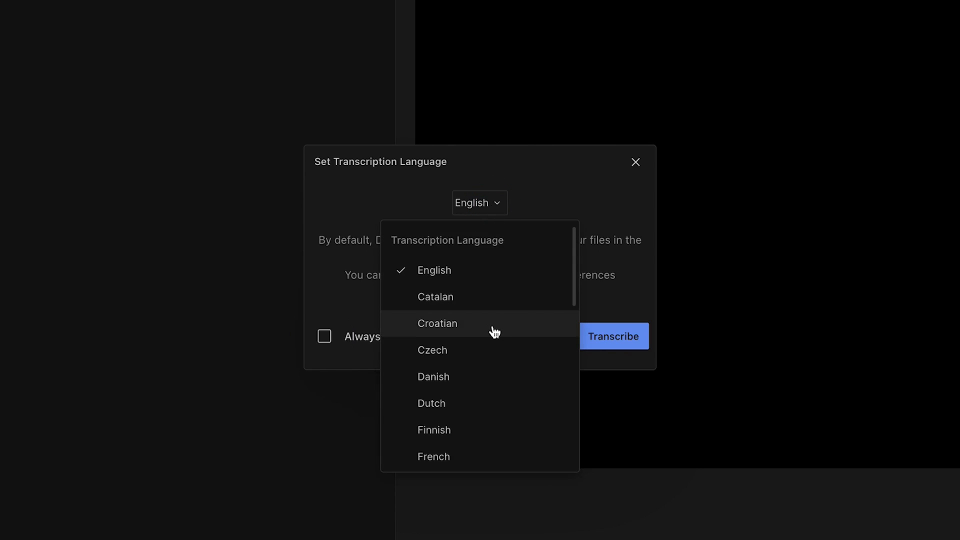
pyautogui.scroll(-3)
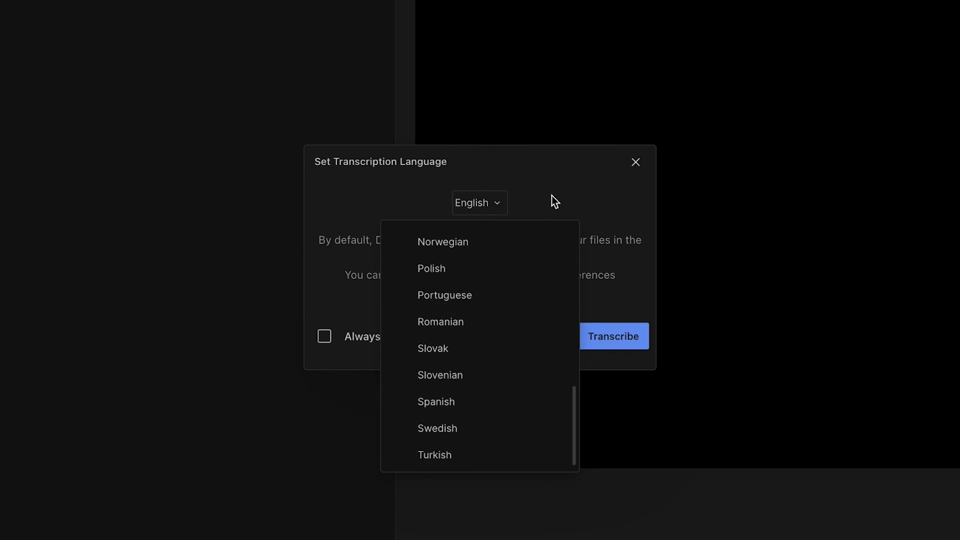
pyautogui.click(324, 336)
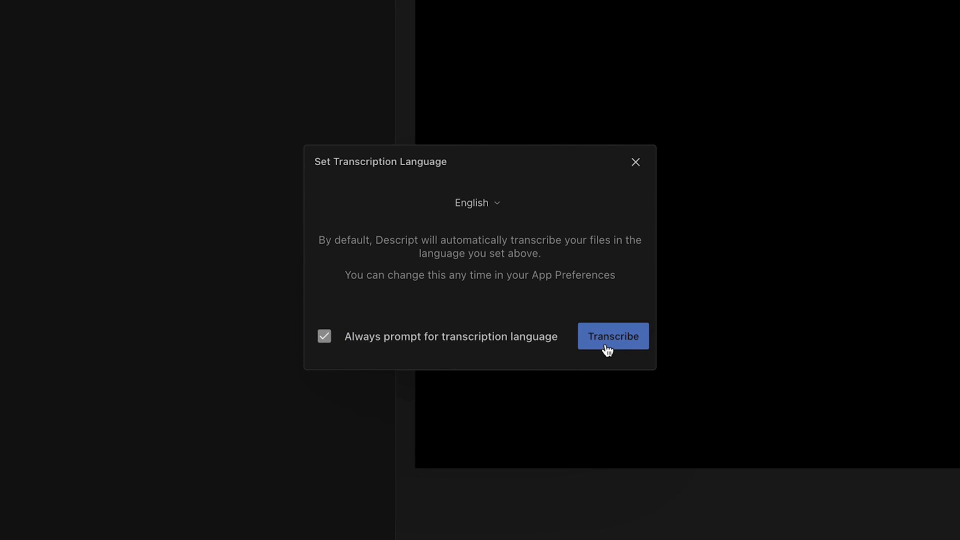
pyautogui.click(612, 336)
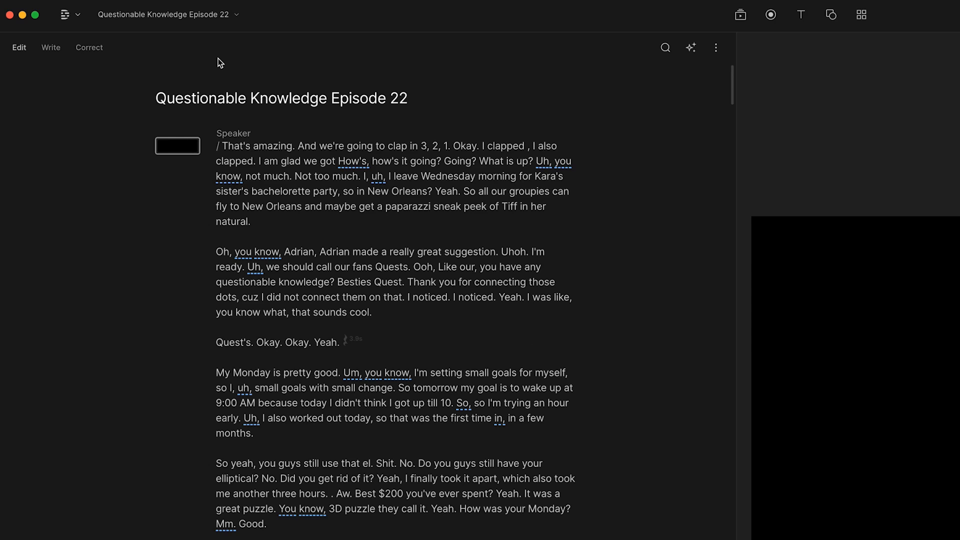
# Show the Questionable Knowledge Episode 22 transcript in the editor
pyautogui.click(64, 14)
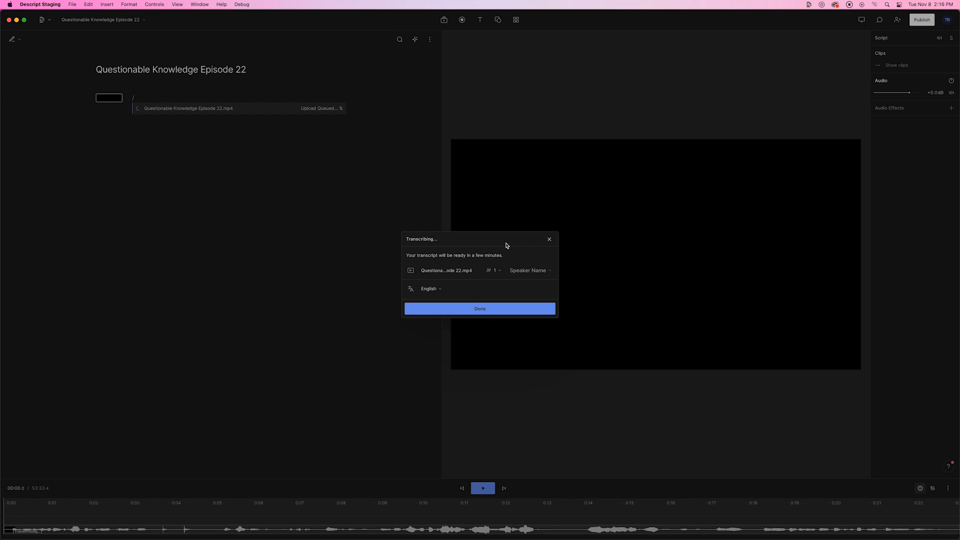
# Add speaker Tiff, set the file to 2 speakers, and begin speaker identification
pyautogui.write('Tiff')
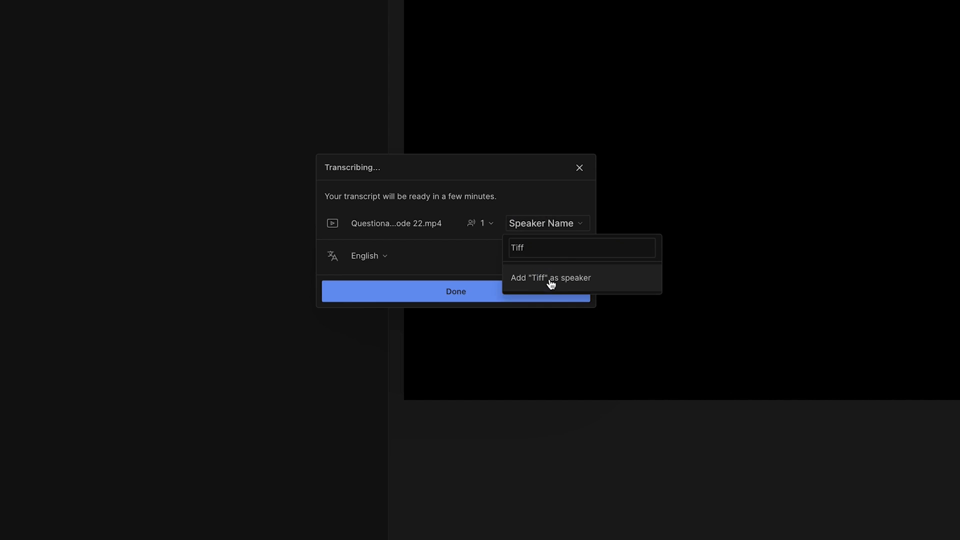
pyautogui.click(550, 277)
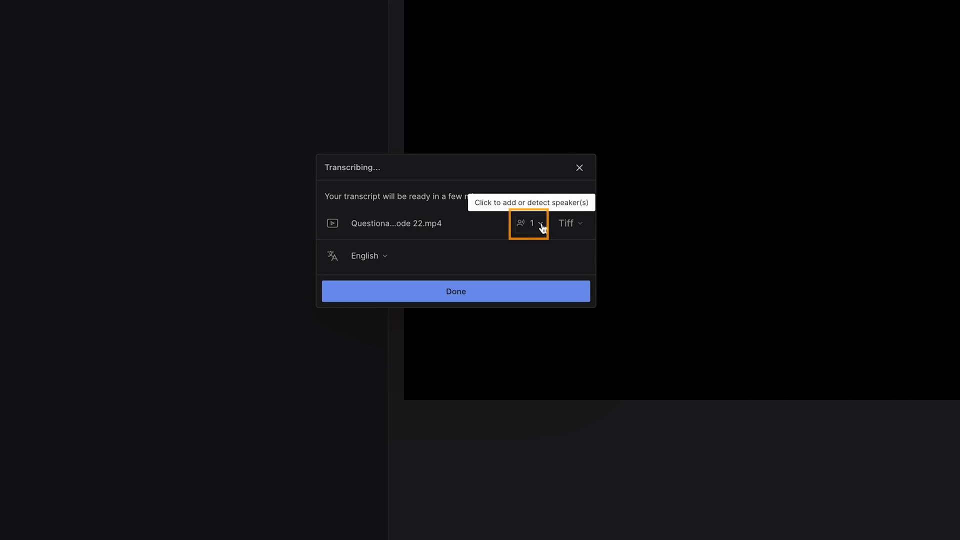
pyautogui.click(531, 223)
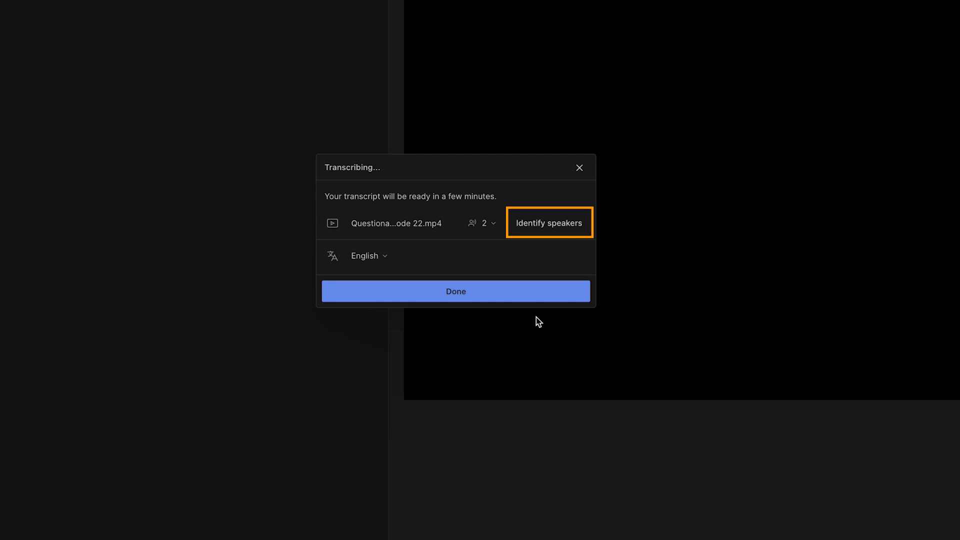
pyautogui.click(549, 222)
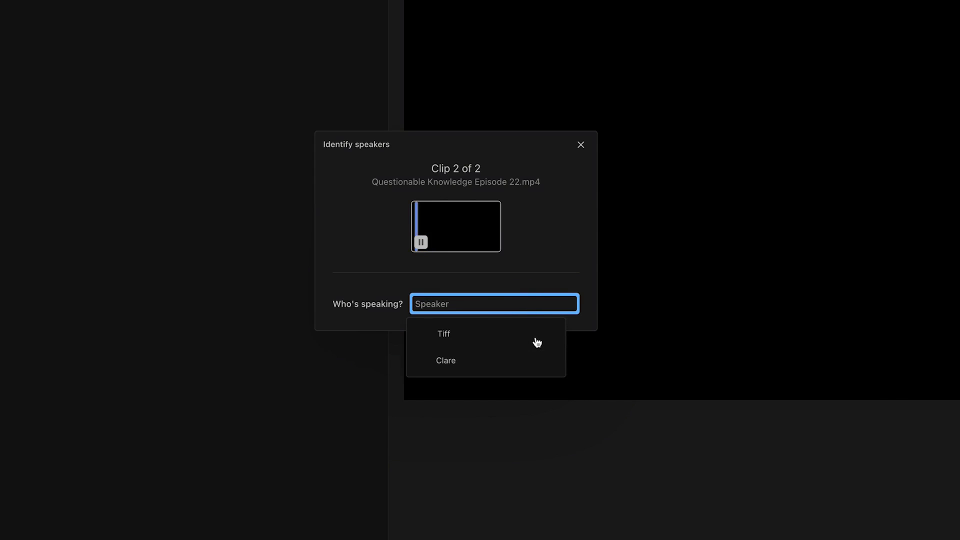
pyautogui.moveTo(512, 334)
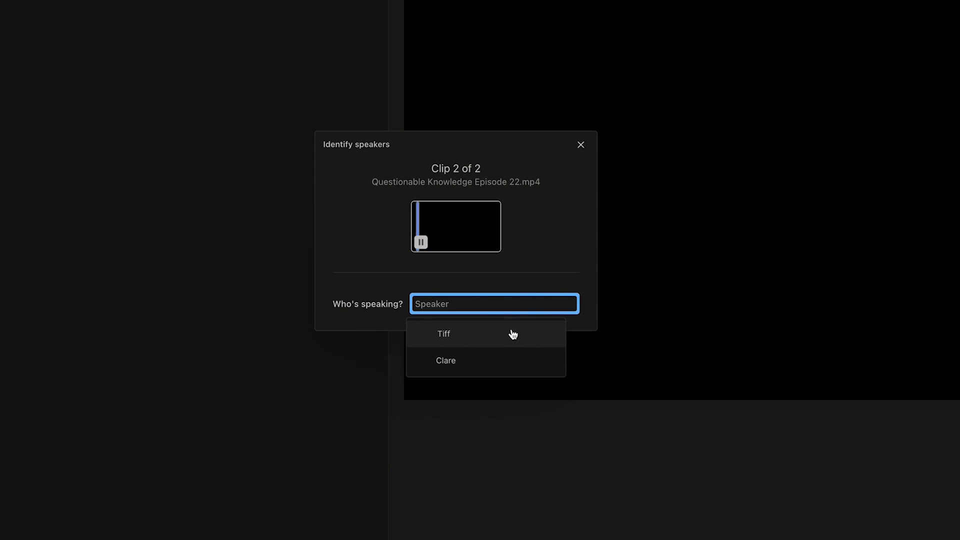
# Assign Tiff to clip 2 of 2 and dismiss the 'Speaker labels added' confirmation
pyautogui.click(443, 334)
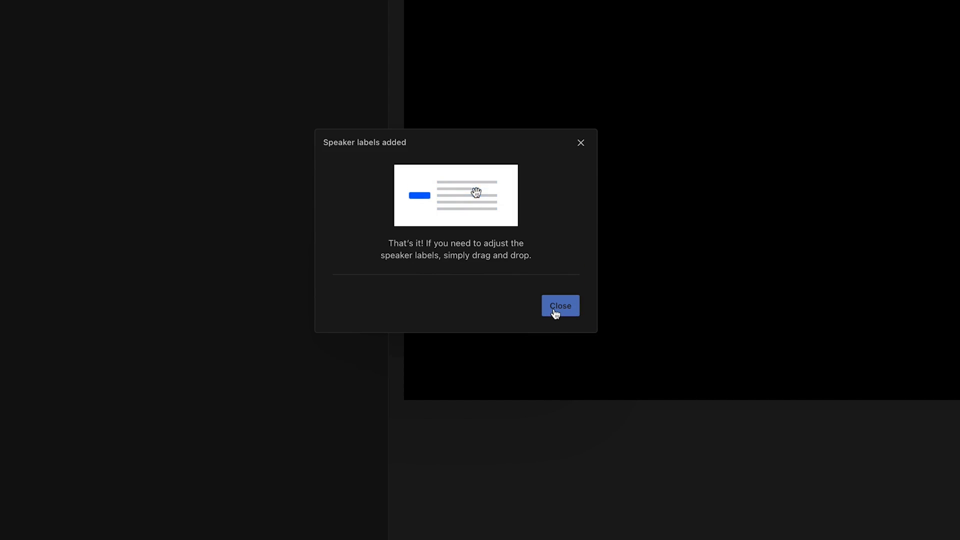
pyautogui.click(559, 306)
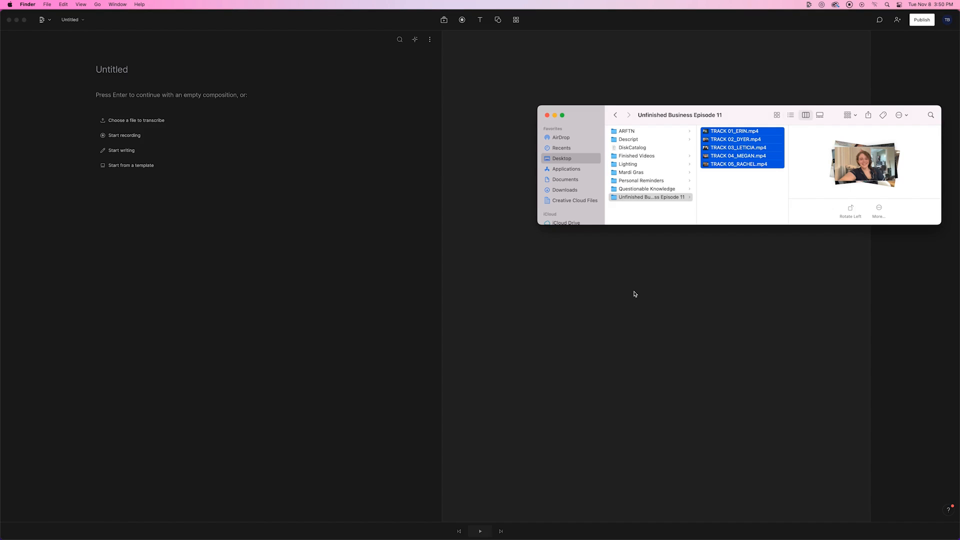
# Drag TRACK 01 through TRACK 05 mp4 files from Finder into the Untitled project
pyautogui.moveTo(738, 147); pyautogui.dragTo(205, 144)
pyautogui.write('Erin')
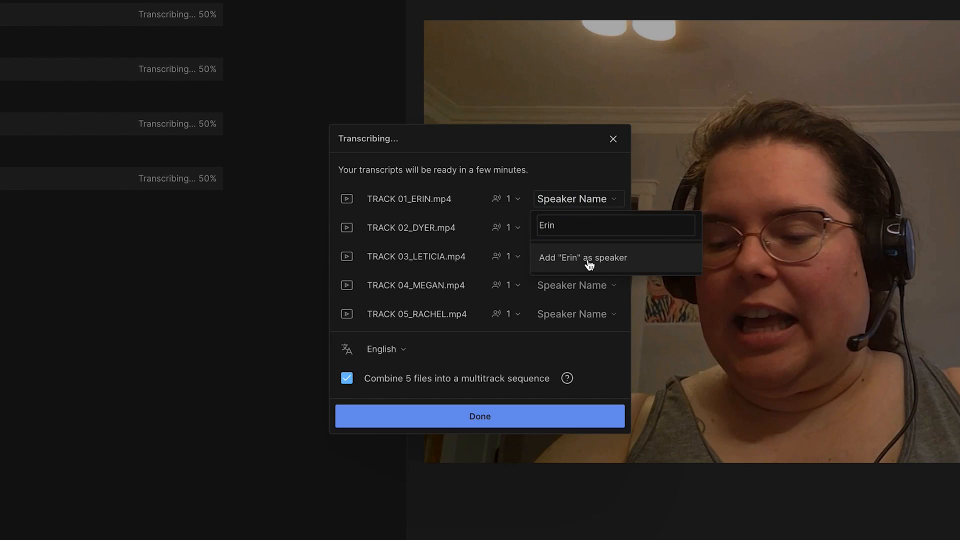
# Add Erin as the first track's speaker and combine the 5 files into a multitrack sequence
pyautogui.click(582, 257)
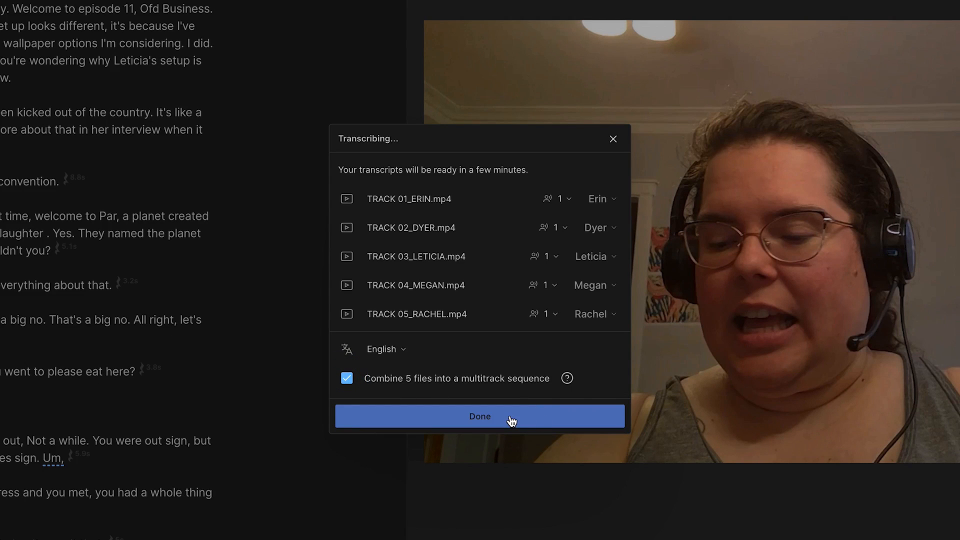
pyautogui.click(479, 416)
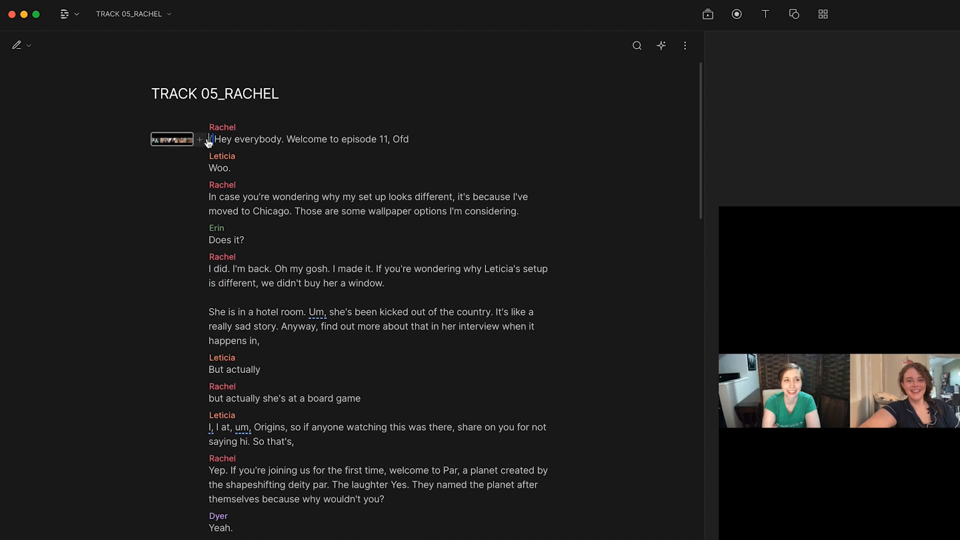
# Open the sequence clip at the top of the TRACK 05_RACHEL script
pyautogui.doubleClick(256, 139)
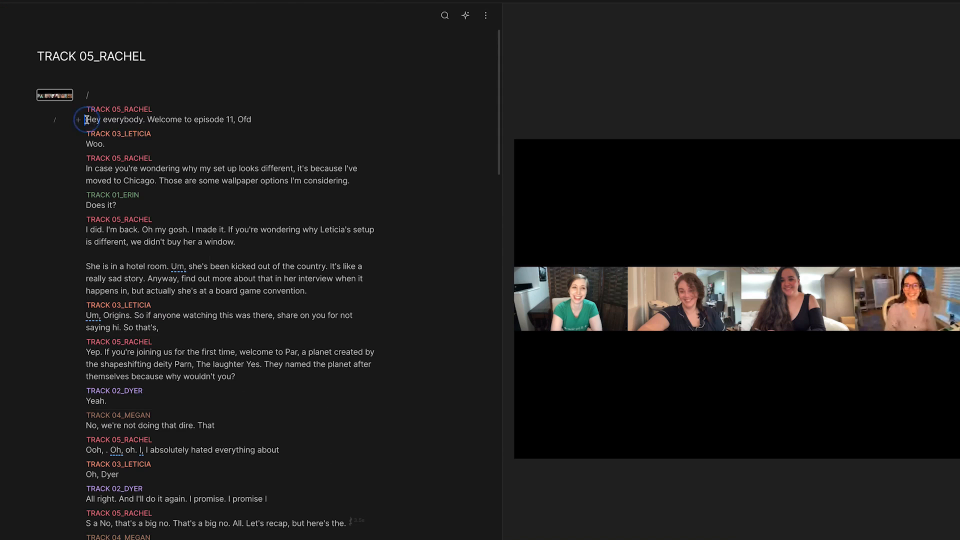
# Open the five-track Unfinished Business Ep. 11 sequence for editing via Shift+Cmd+O
pyautogui.rightClick(86, 119)
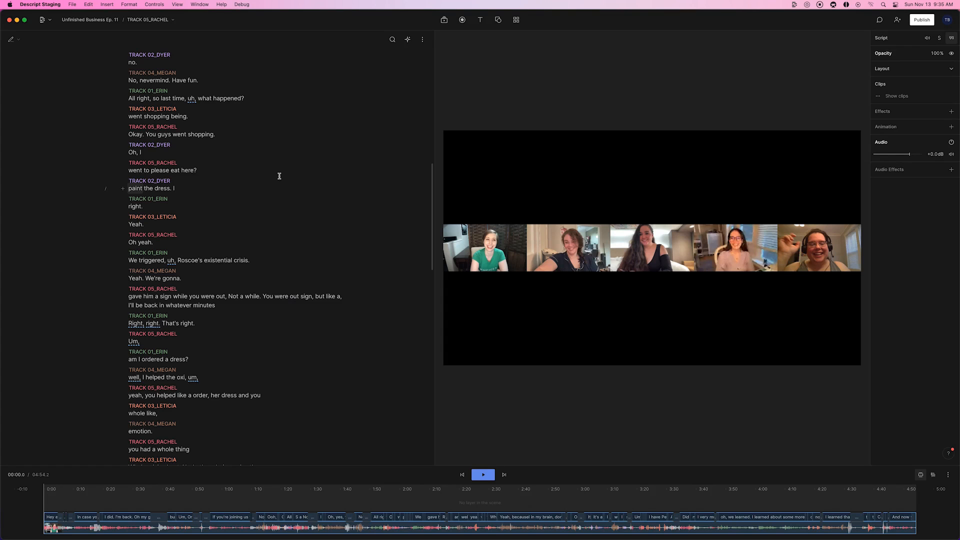
pyautogui.press('shift+cmd+o')
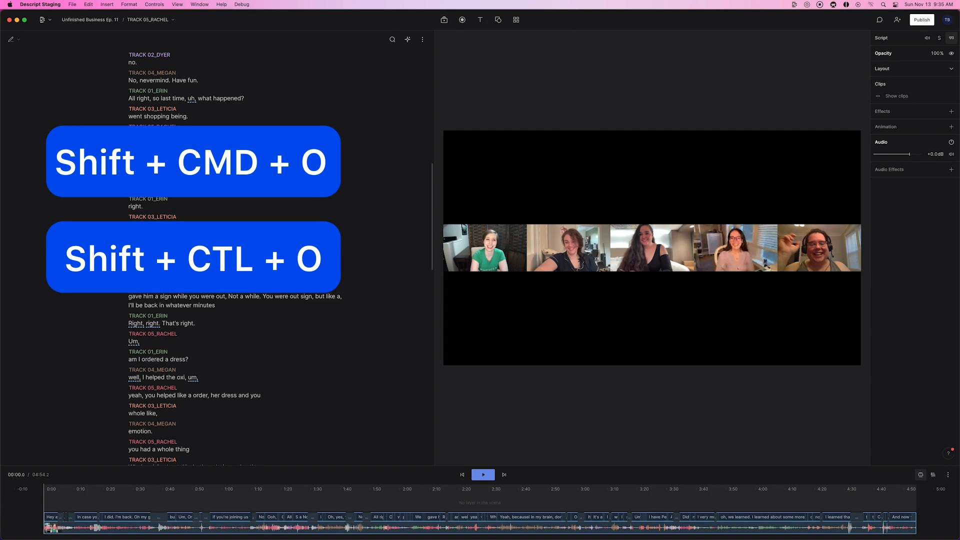